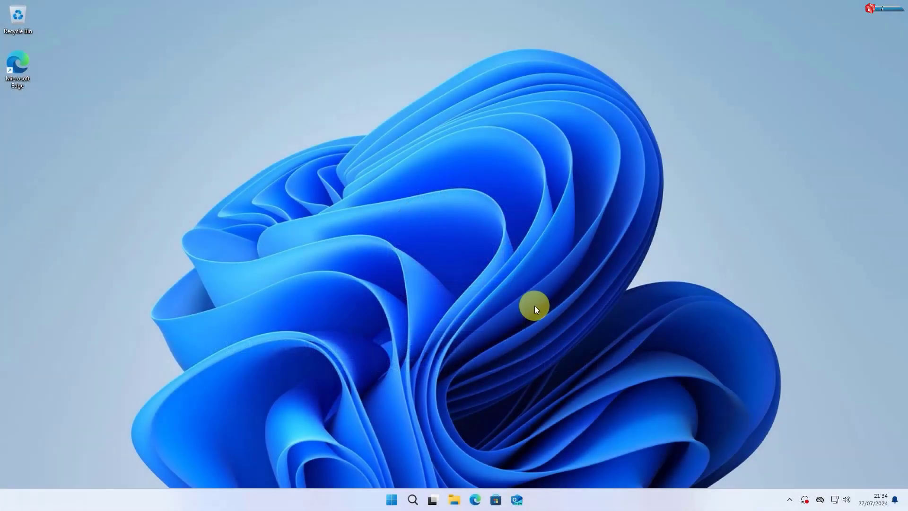
Step: Launch Settings from Start and go to the Personalisation page
{"action": "left_click", "coordinate": [391, 499]}
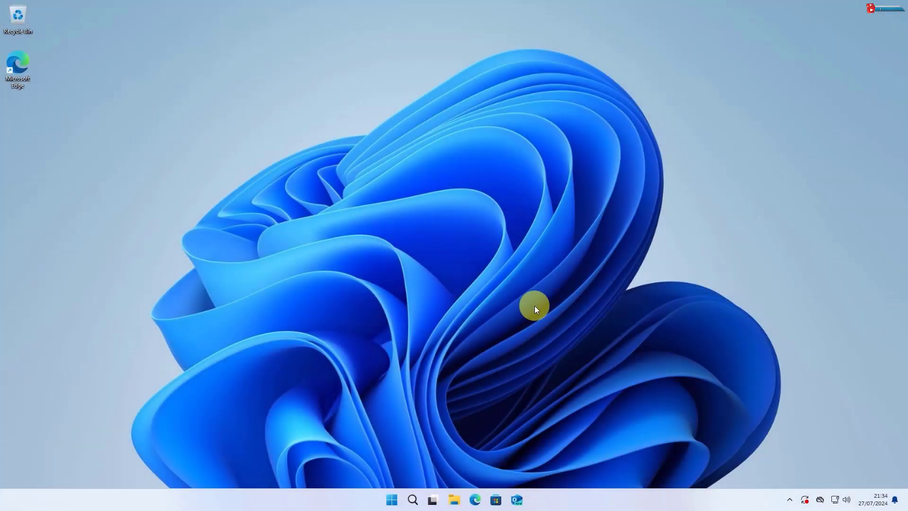
{"action": "mouse_move", "coordinate": [392, 499]}
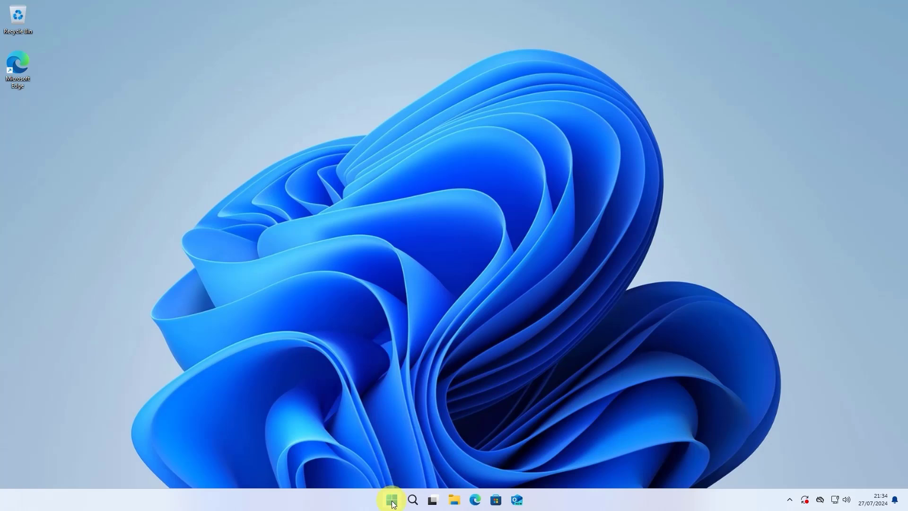
{"action": "left_click", "coordinate": [392, 499]}
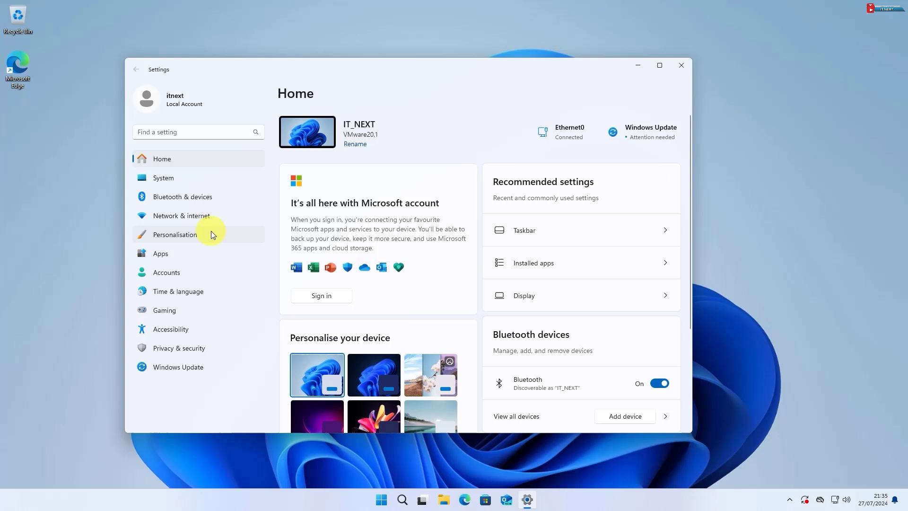
{"action": "left_click", "coordinate": [174, 235]}
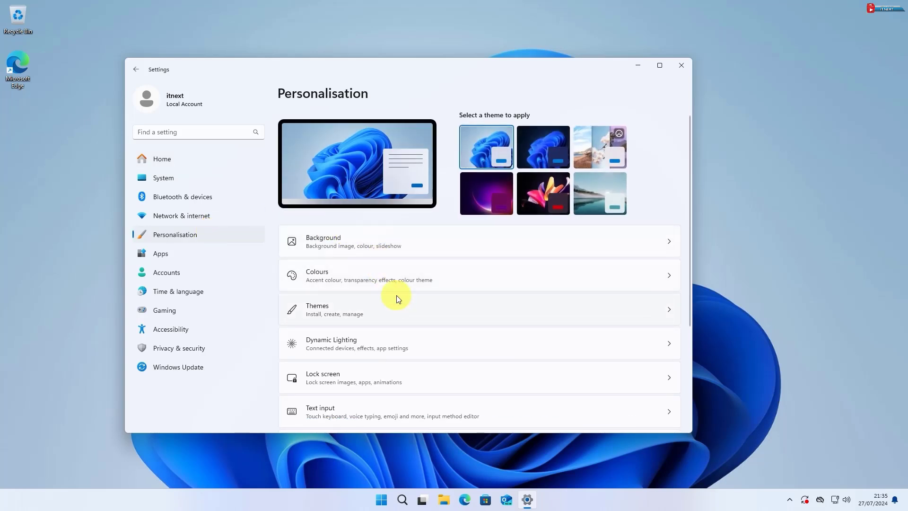
{"action": "mouse_move", "coordinate": [436, 312]}
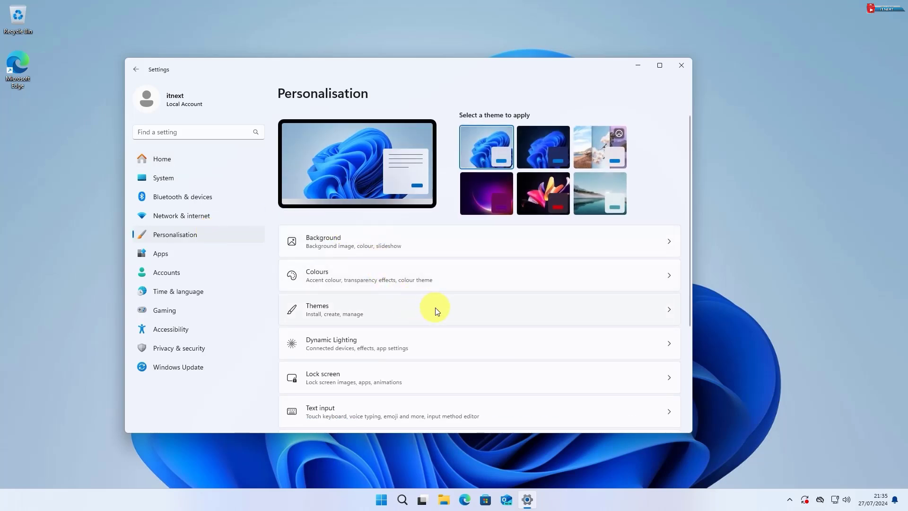
{"action": "mouse_move", "coordinate": [445, 287]}
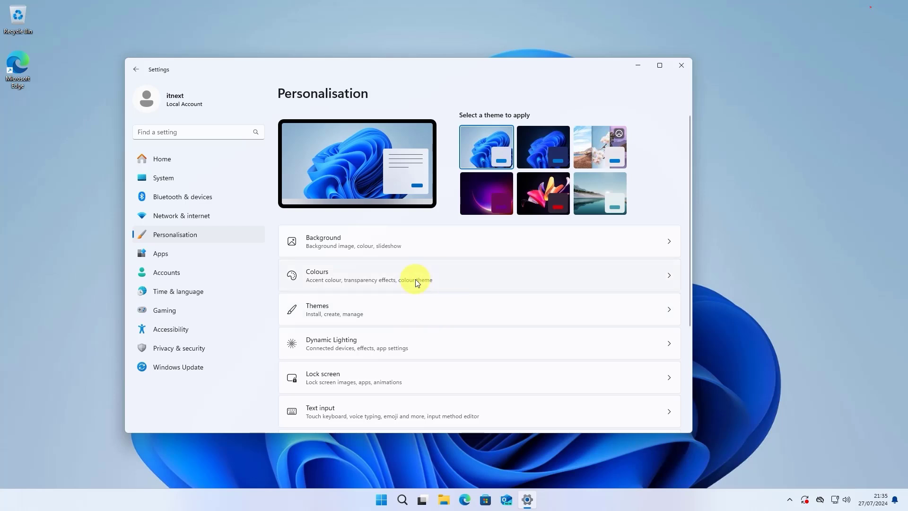
{"action": "left_click", "coordinate": [406, 275]}
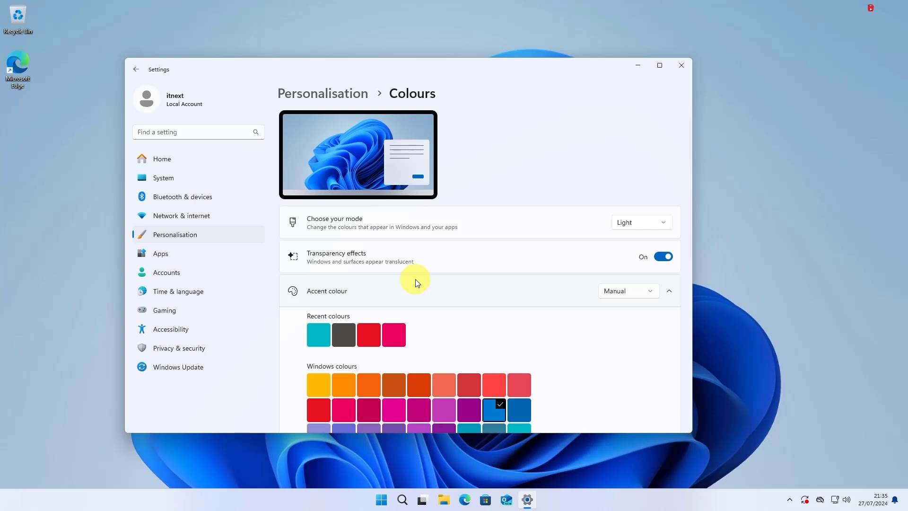
Step: Set Choose your mode to Dark on the Colours page
{"action": "left_click", "coordinate": [641, 221]}
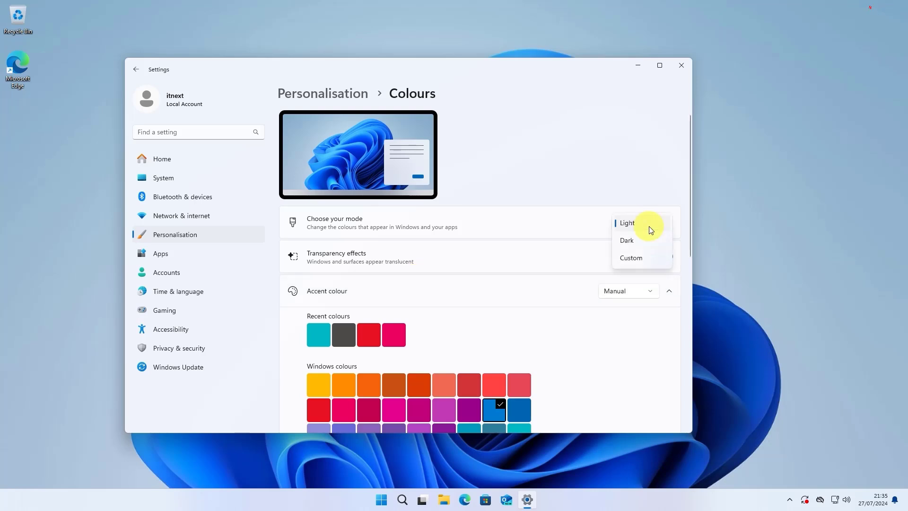
{"action": "left_click", "coordinate": [626, 239]}
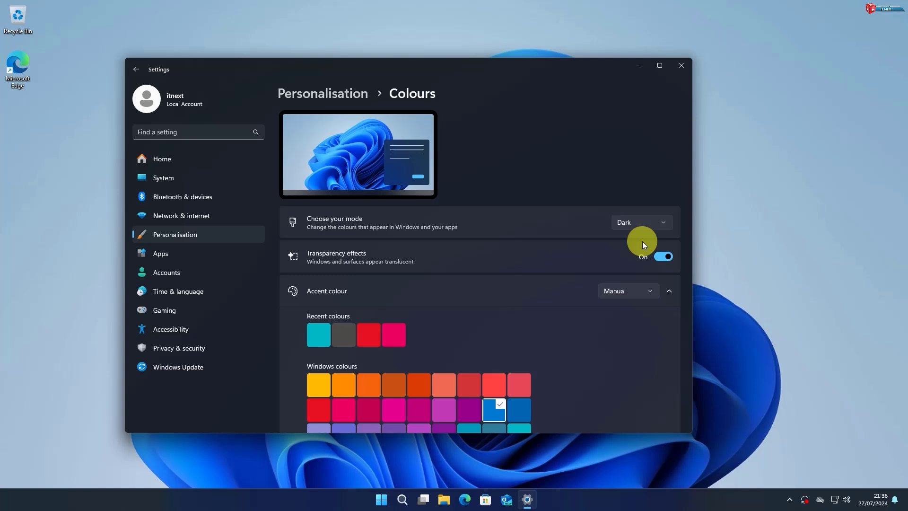
Step: Browse the System page and return to Home to see them rendered dark
{"action": "left_click", "coordinate": [163, 178]}
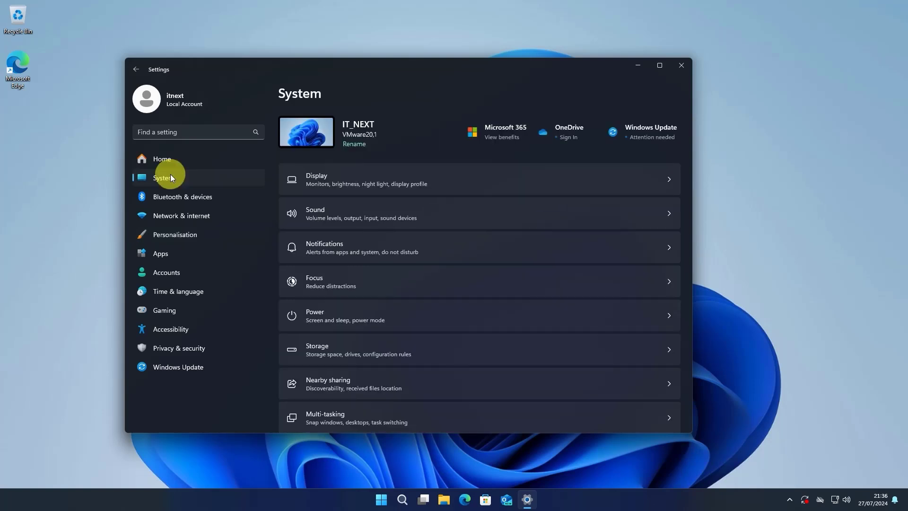
{"action": "left_click", "coordinate": [162, 159]}
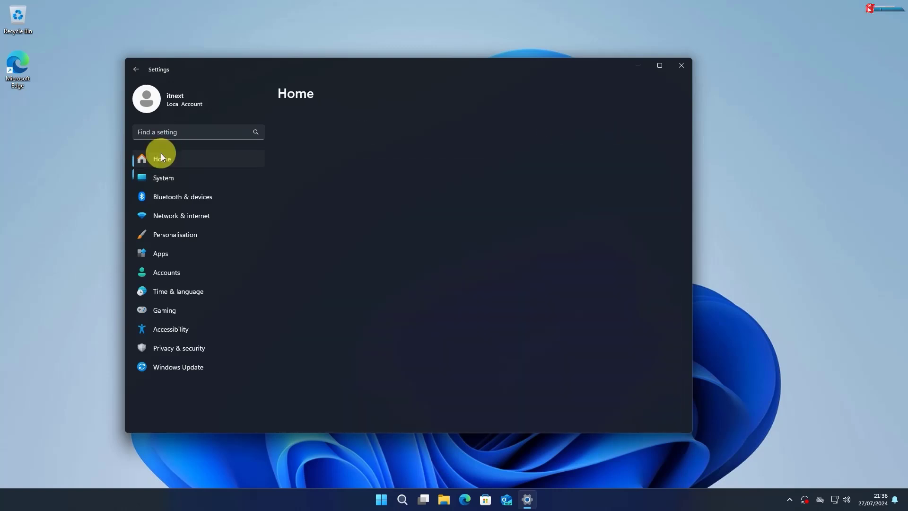
{"action": "left_click", "coordinate": [162, 159]}
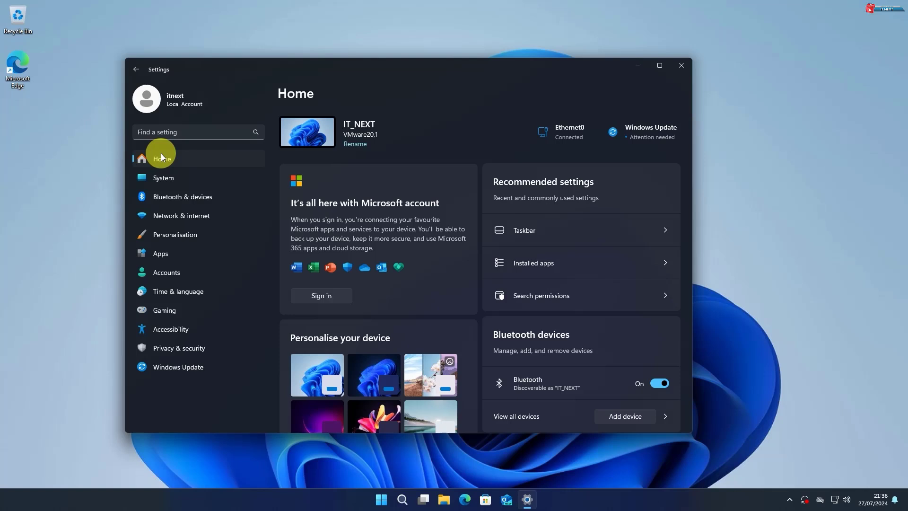
{"action": "mouse_move", "coordinate": [738, 229]}
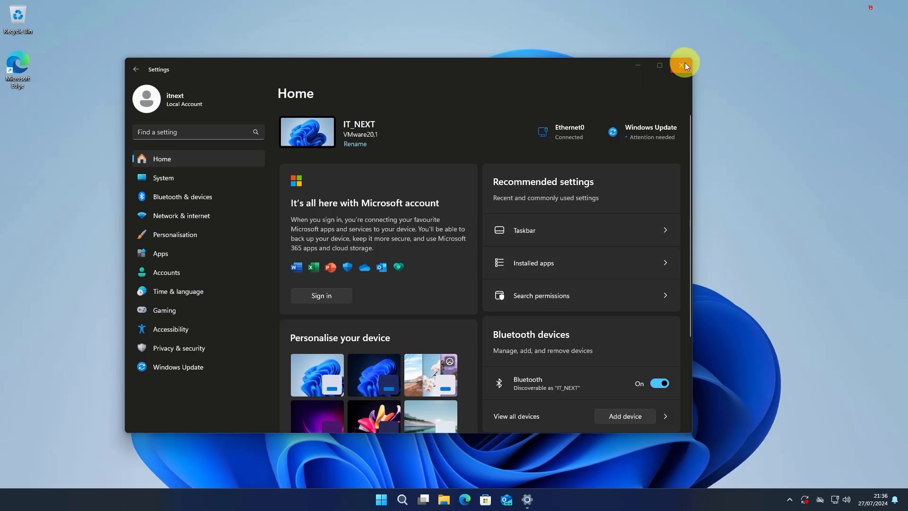
Step: Close Settings, preview the dark Start menu, then dismiss it to show the dark taskbar
{"action": "left_click", "coordinate": [684, 64]}
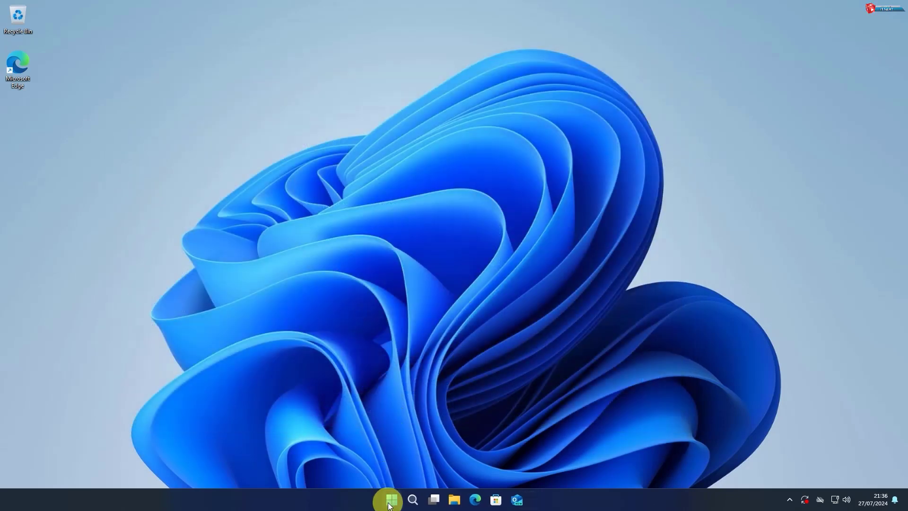
{"action": "left_click", "coordinate": [387, 499]}
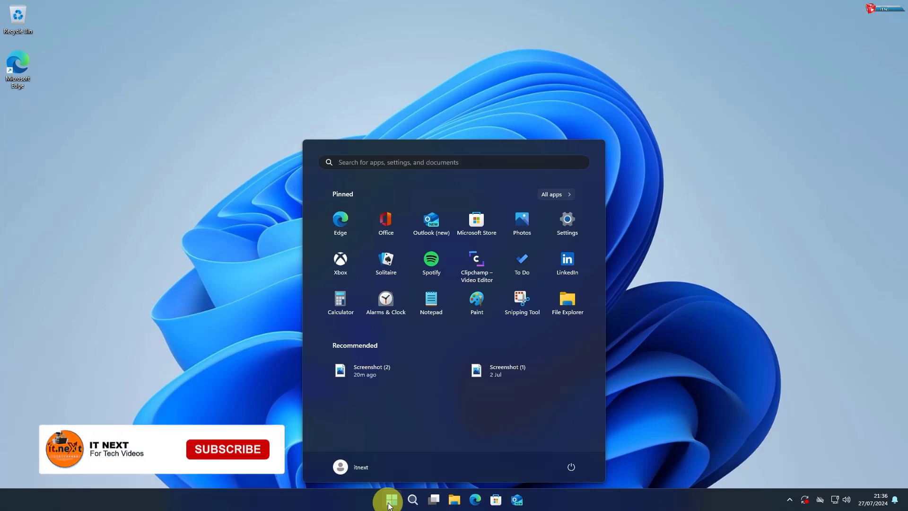
{"action": "left_click", "coordinate": [226, 448]}
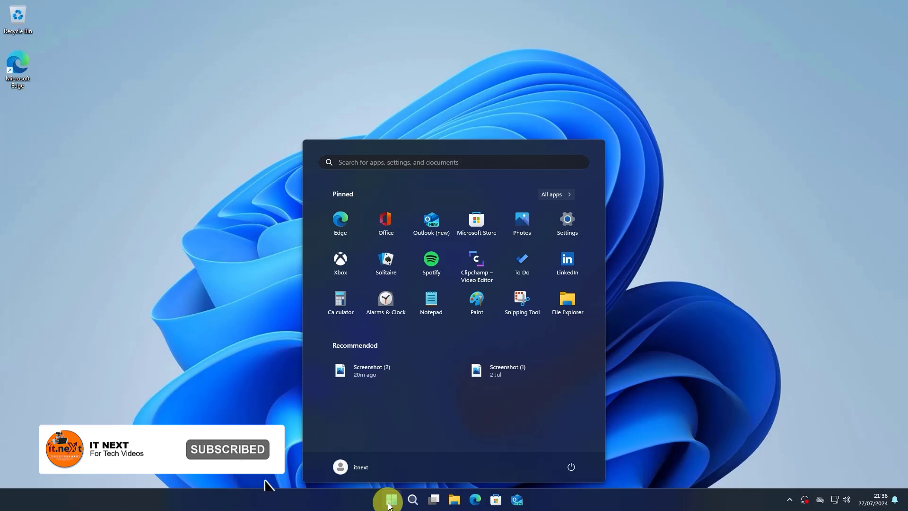
{"action": "left_click", "coordinate": [388, 499]}
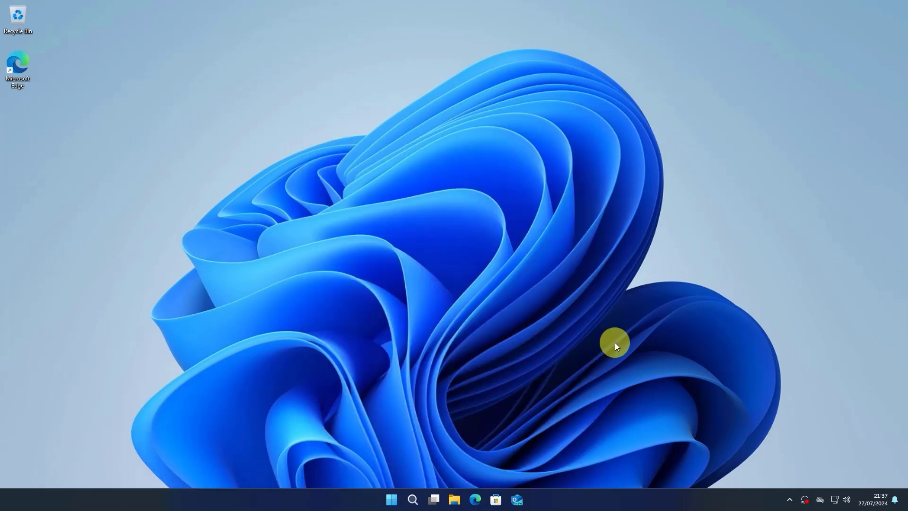